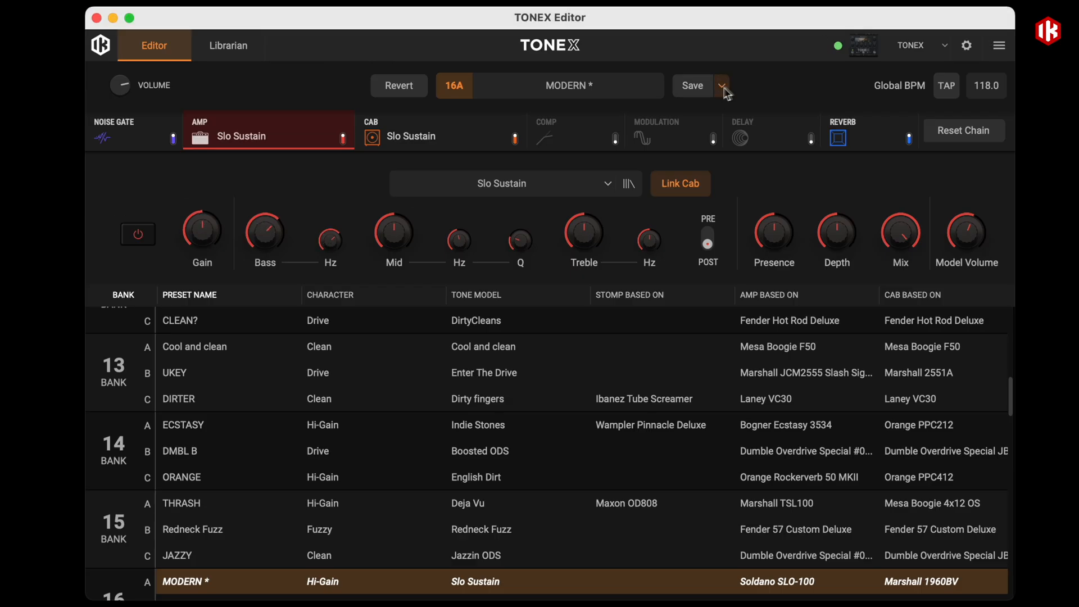
Overwrite pedal slot 14A with Road To Crunch from the Librarian, then return to the TONEX ONE editor.
left_click(228, 44)
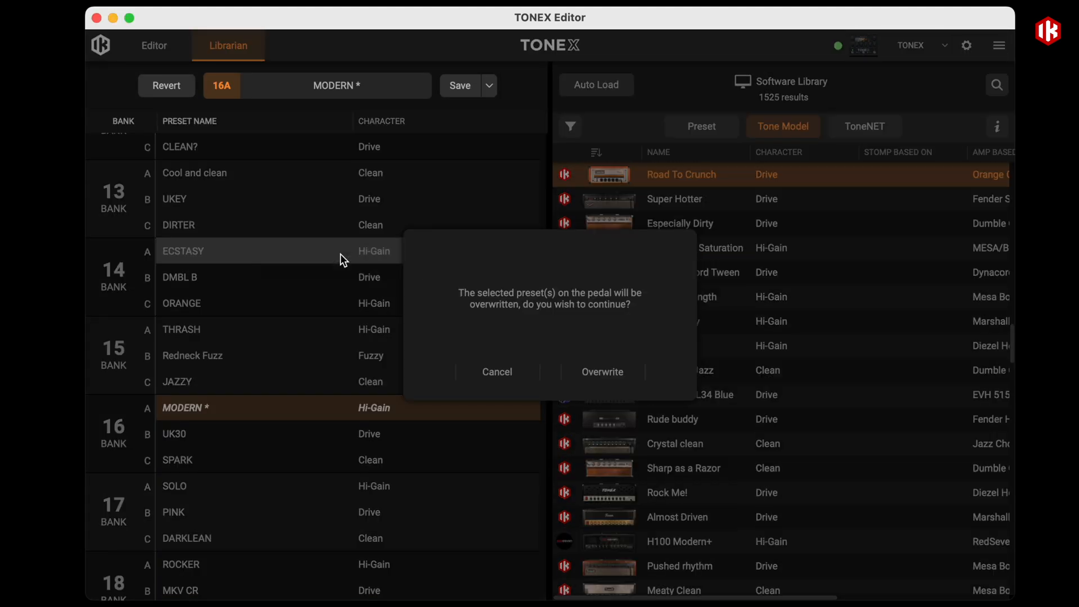
left_click(601, 372)
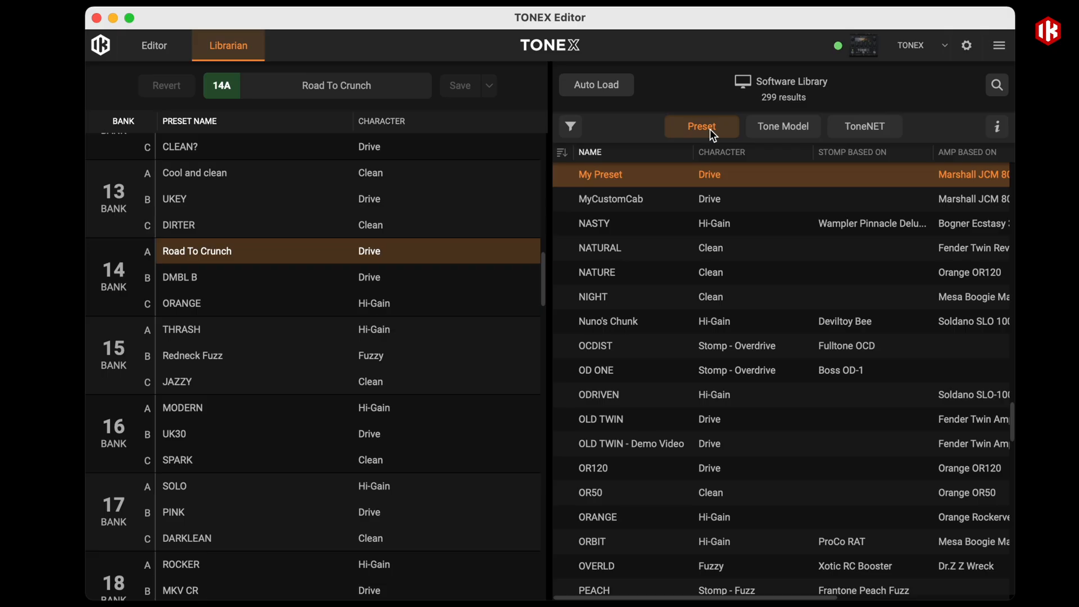
left_click(148, 45)
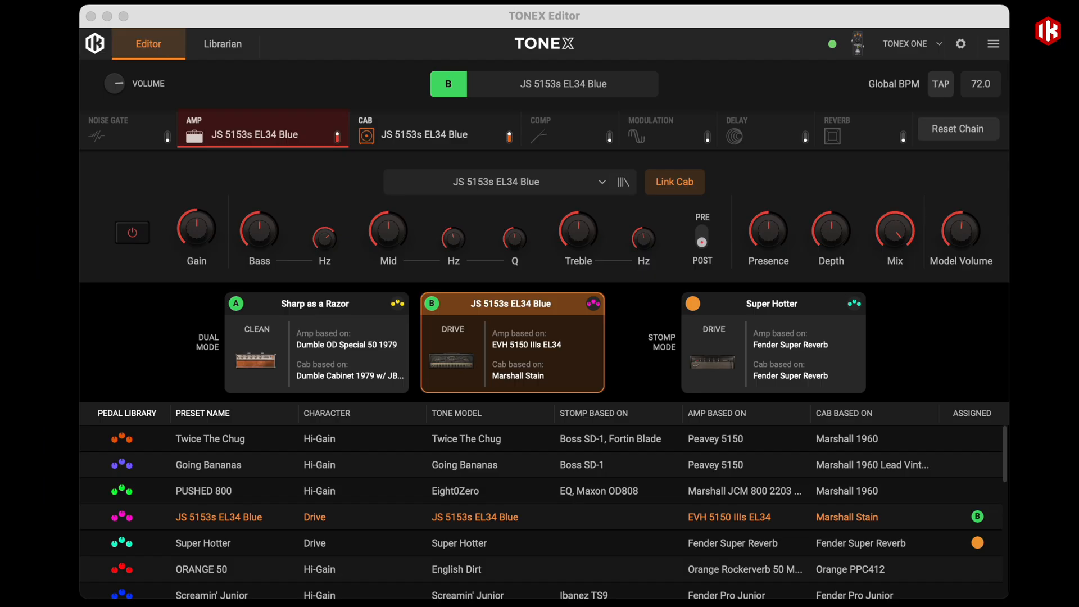
In Tempo Setup, set Tempo Mode to Preset so the preset keeps its own 120 BPM.
left_click(961, 44)
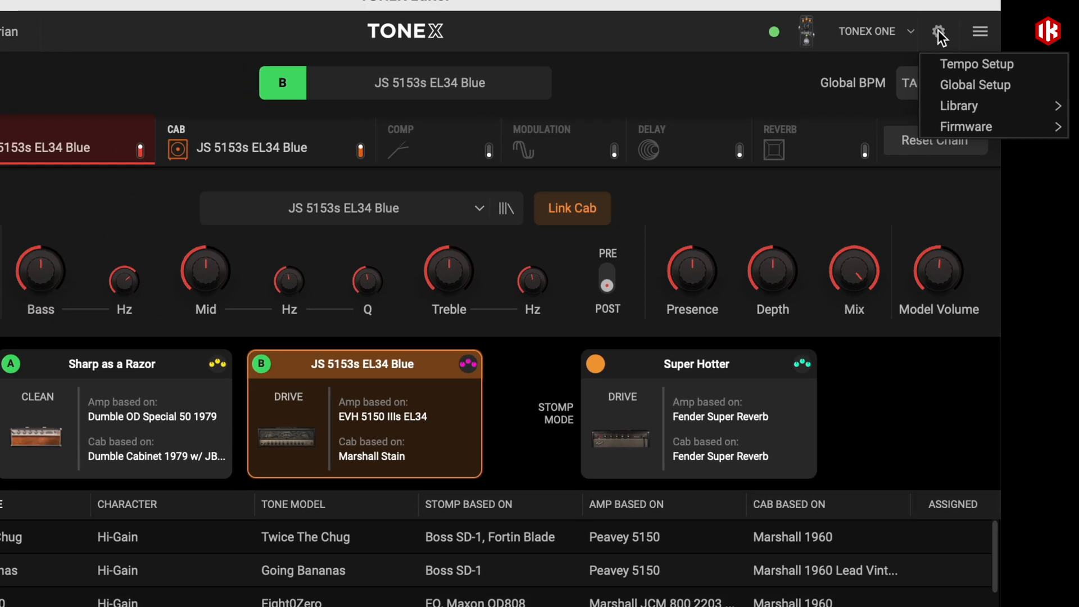
left_click(977, 63)
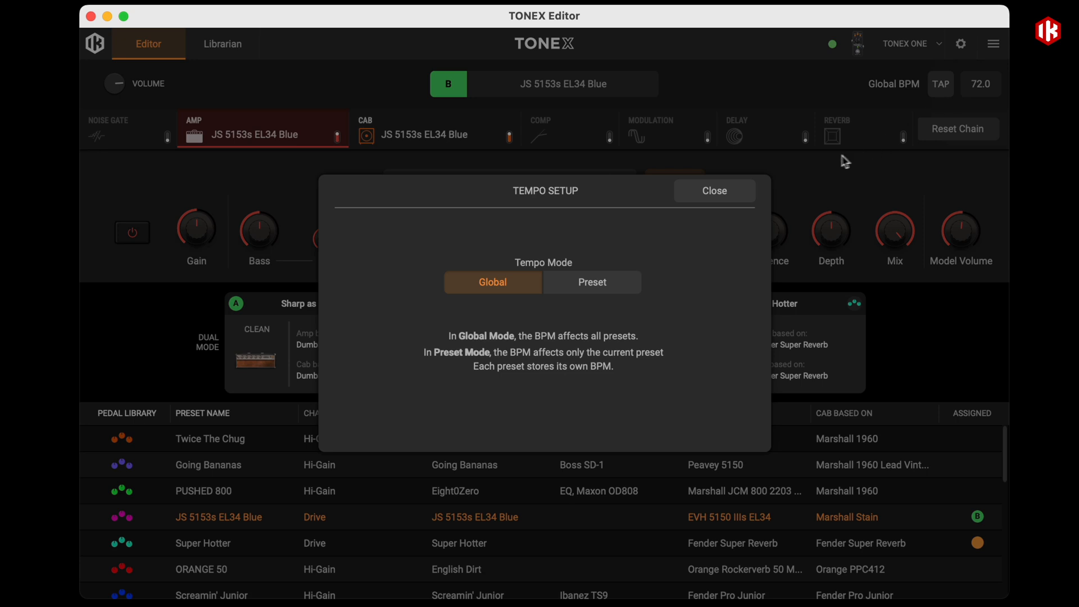
left_click(591, 282)
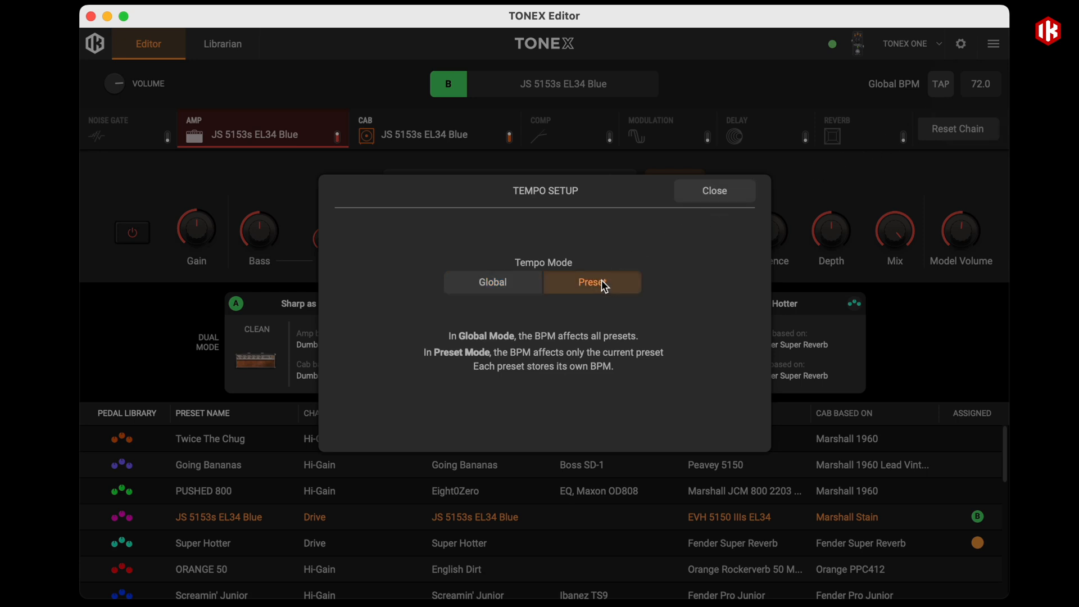
left_click(590, 282)
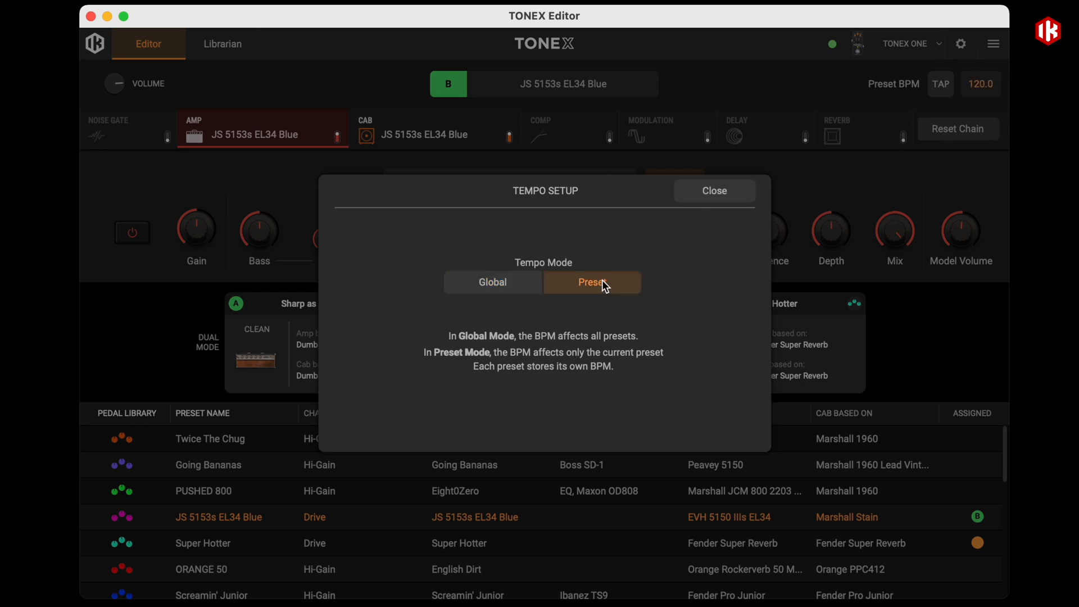
left_click(714, 192)
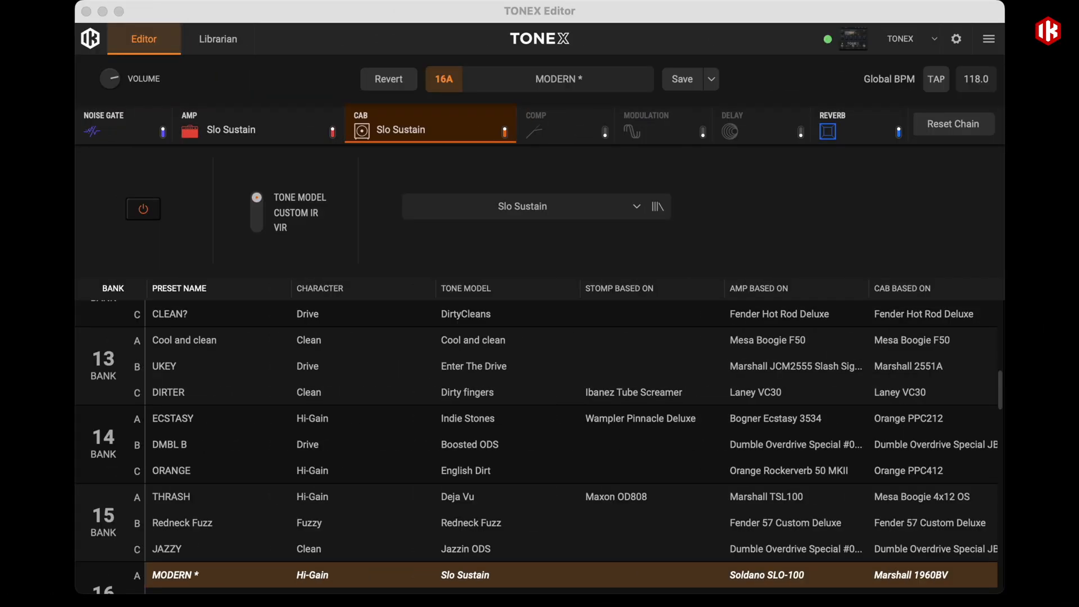
Review Global Setup's Volume, Ext. Control and Tuner settings from the gear menu.
left_click(955, 38)
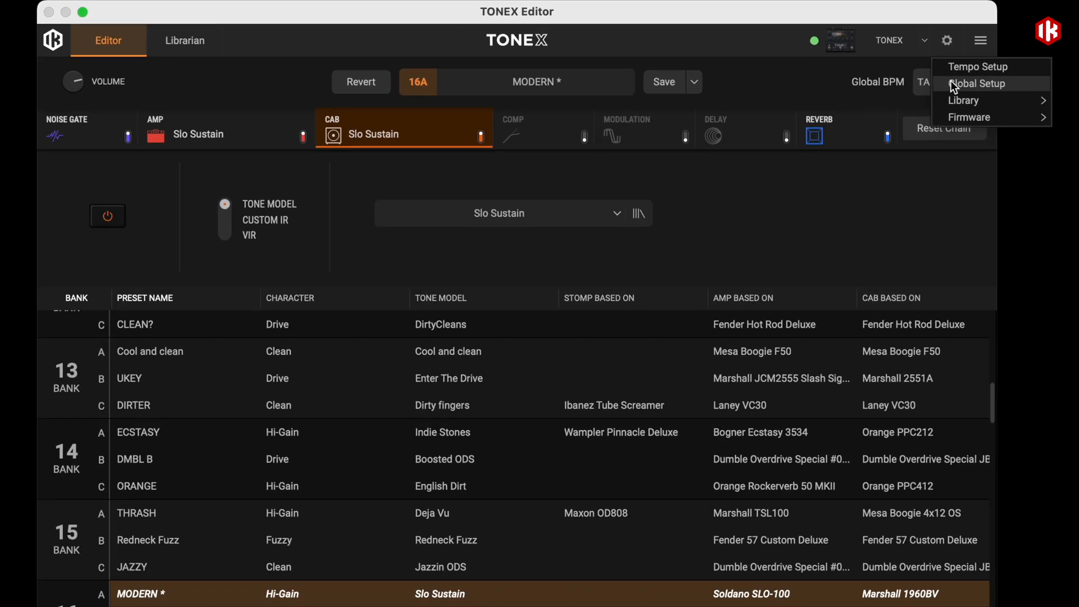
left_click(977, 83)
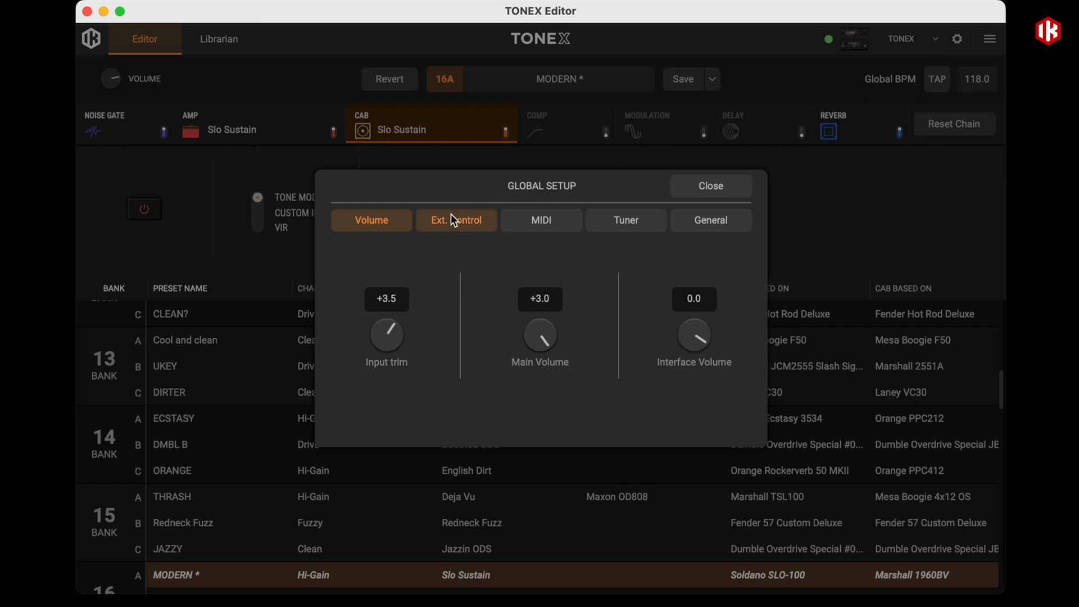
left_click(625, 220)
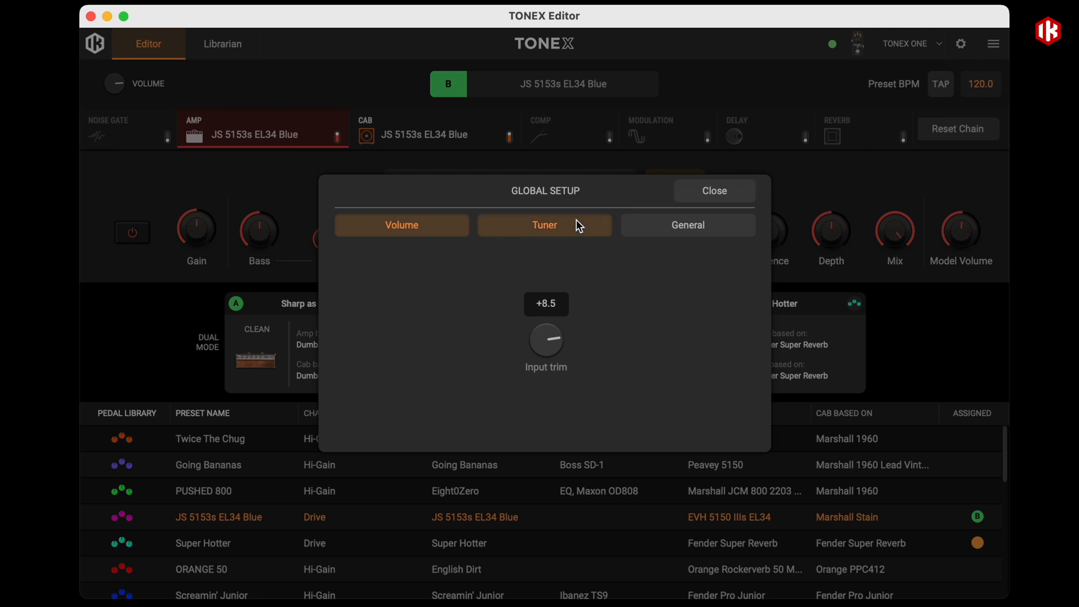
left_click(687, 225)
type("Cover gig")
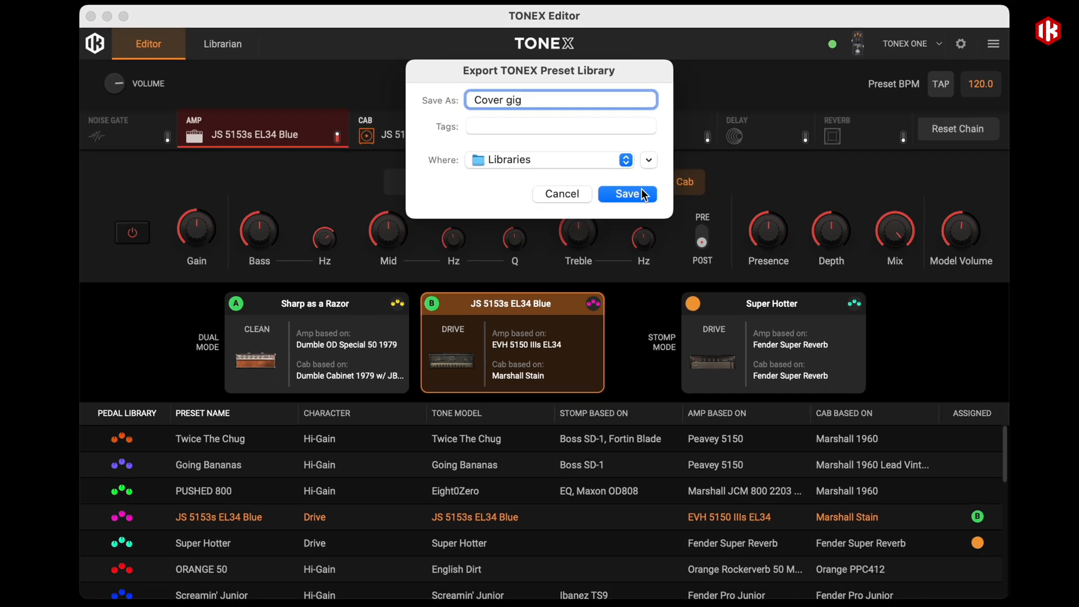
Save the exported library as 'Cover gig', then start a library import and cancel the file chooser.
left_click(626, 193)
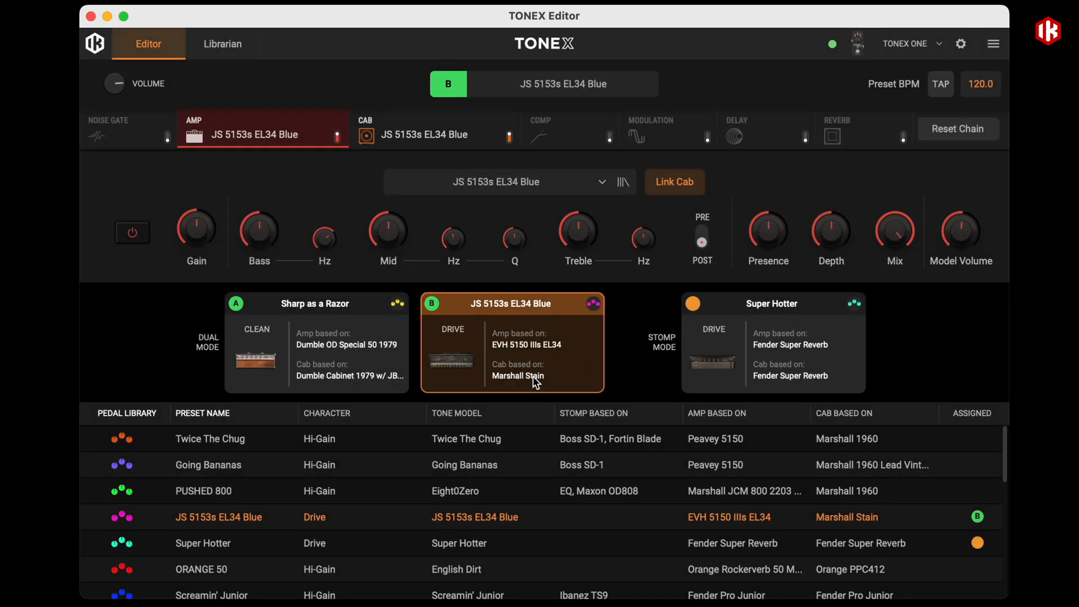
left_click(960, 43)
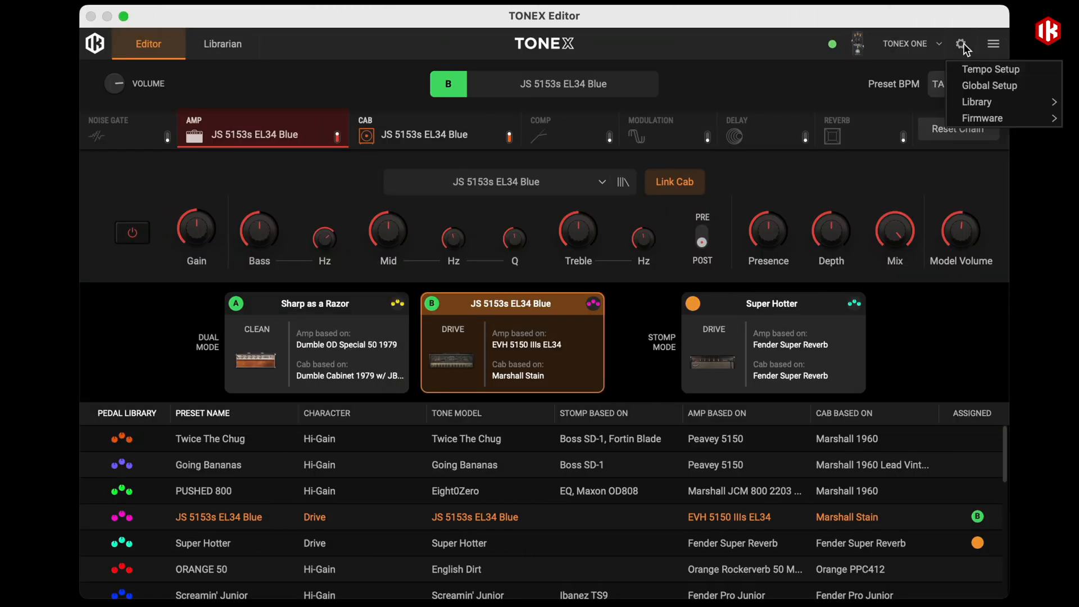
left_click(977, 102)
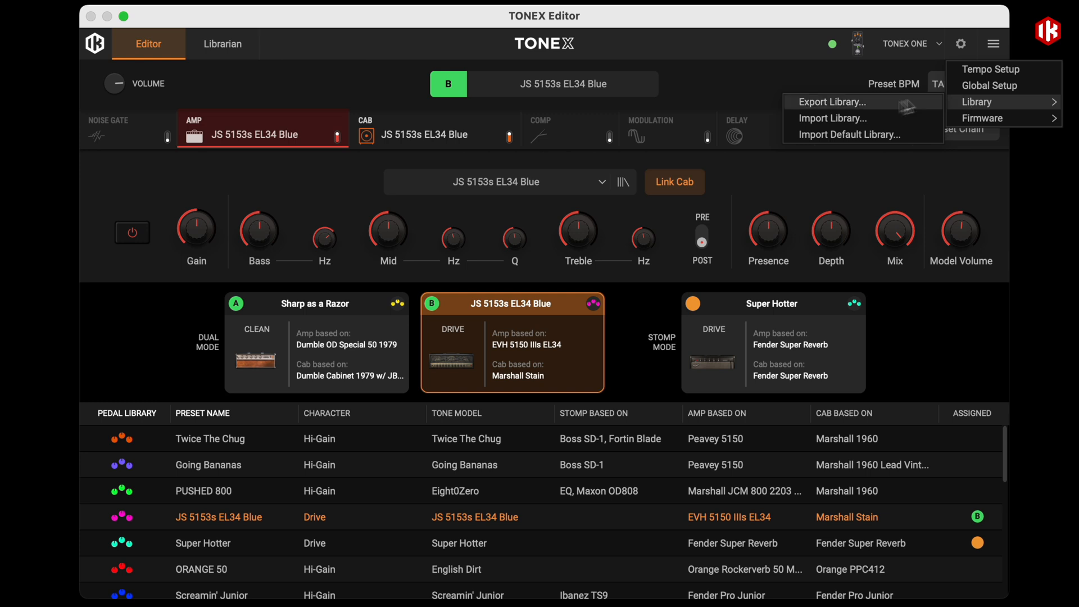
left_click(832, 118)
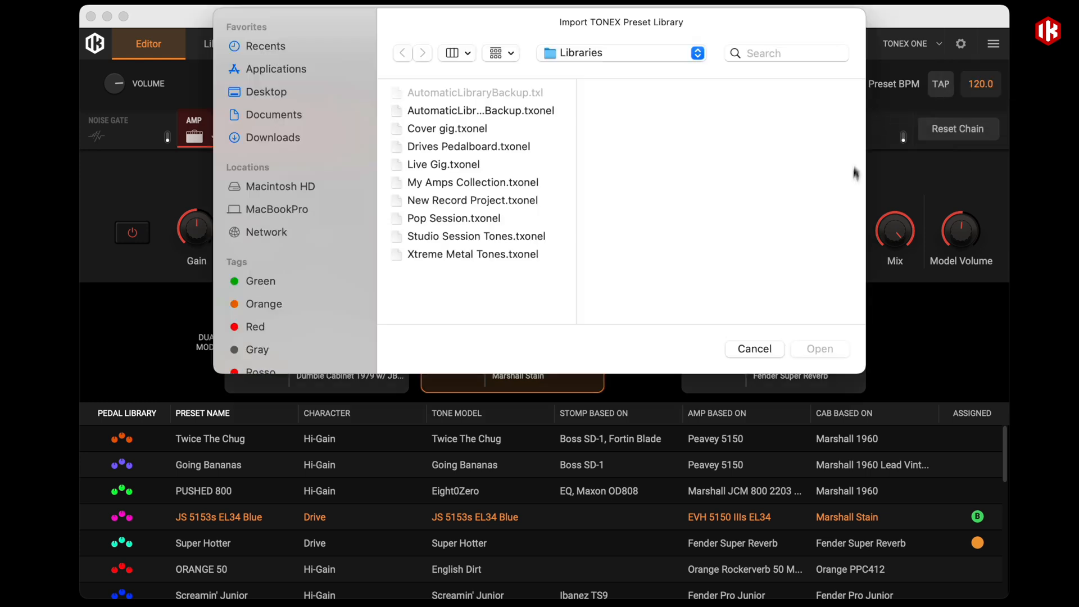
left_click(753, 348)
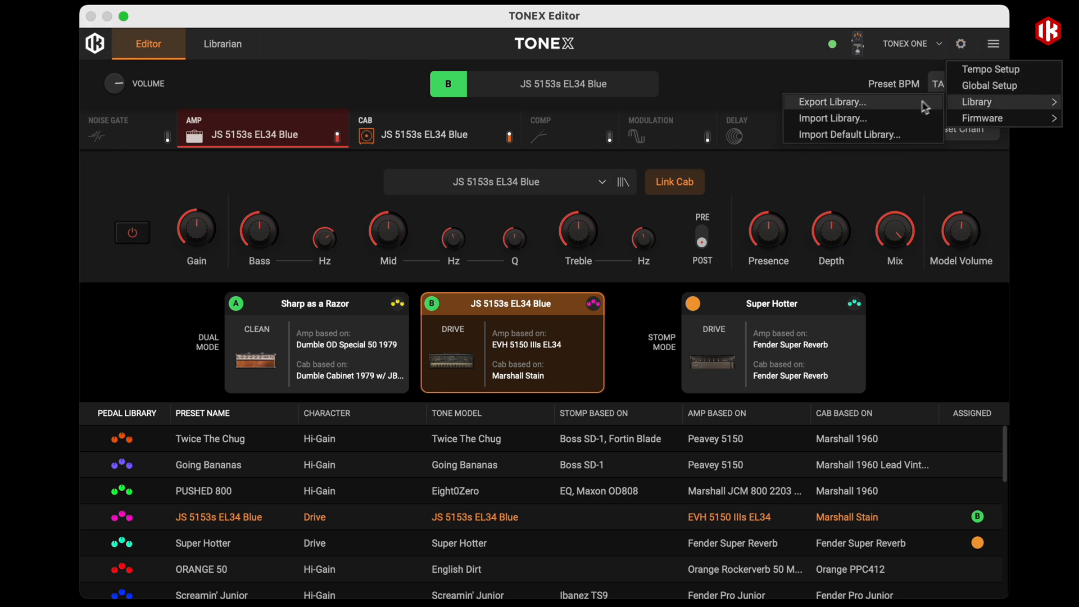
Overwrite all pedal presets and settings with the library, then cancel a further import browse.
left_click(862, 134)
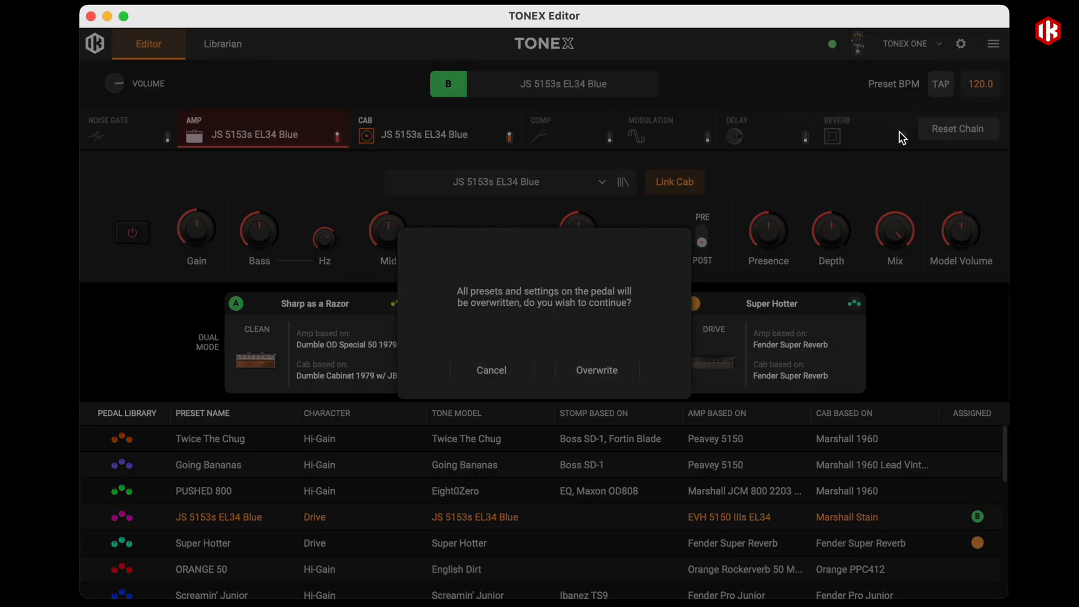
left_click(595, 370)
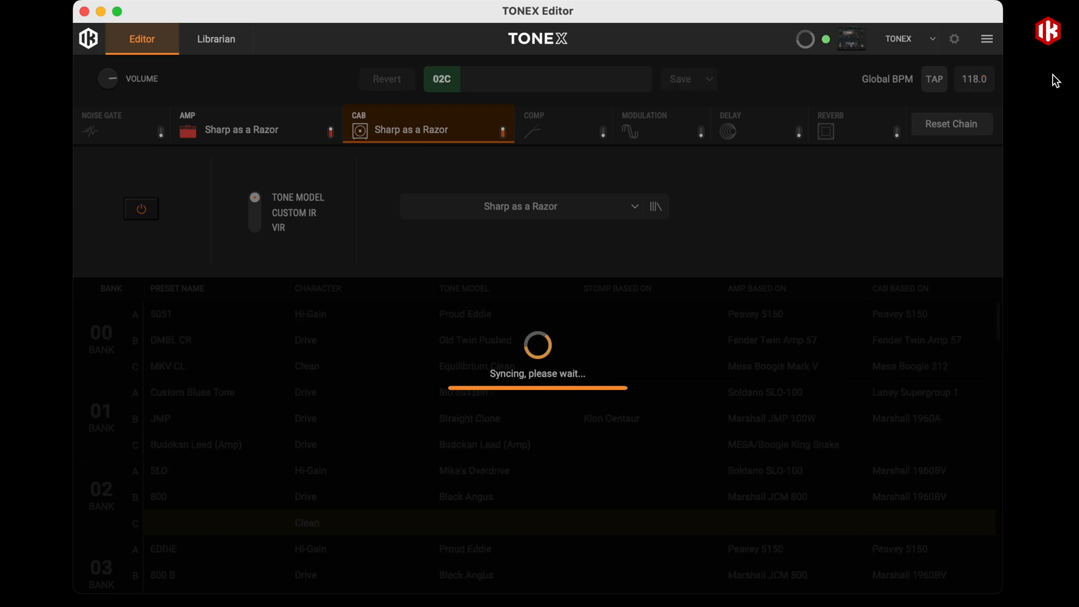
left_click(955, 38)
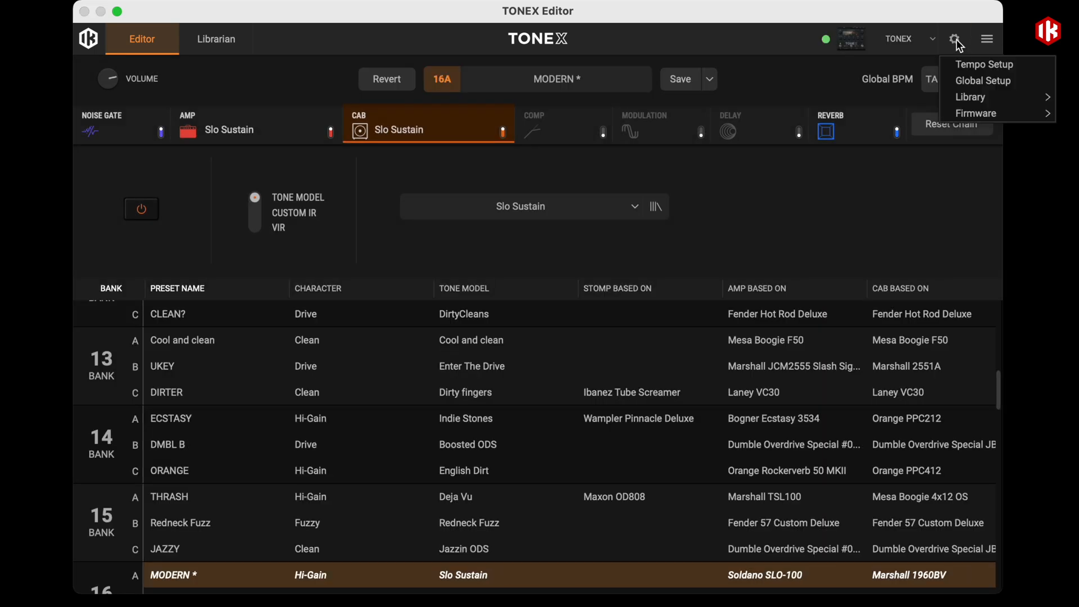
left_click(970, 97)
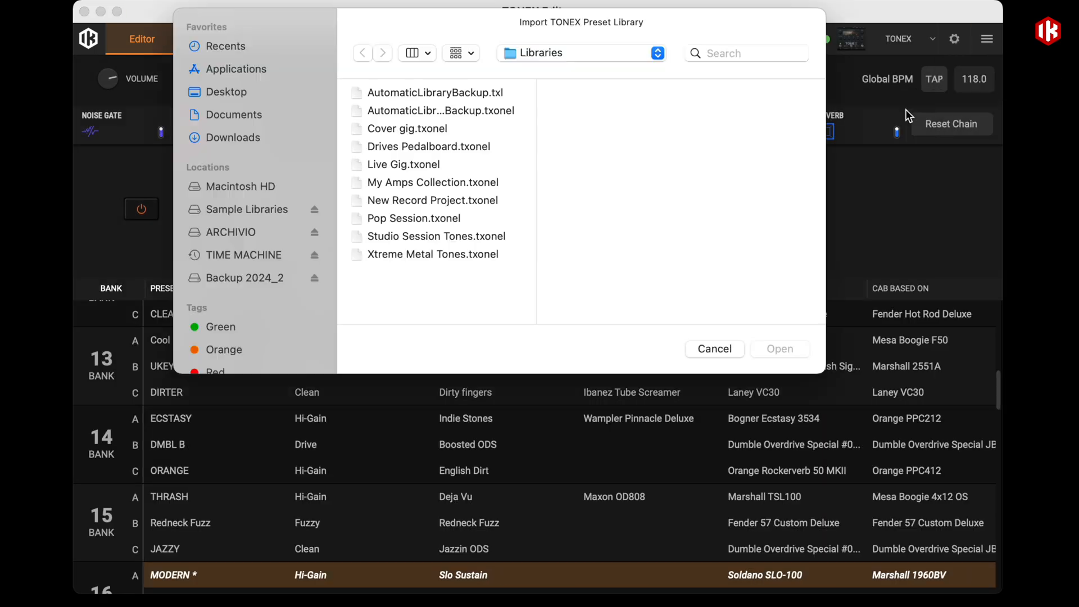
left_click(435, 92)
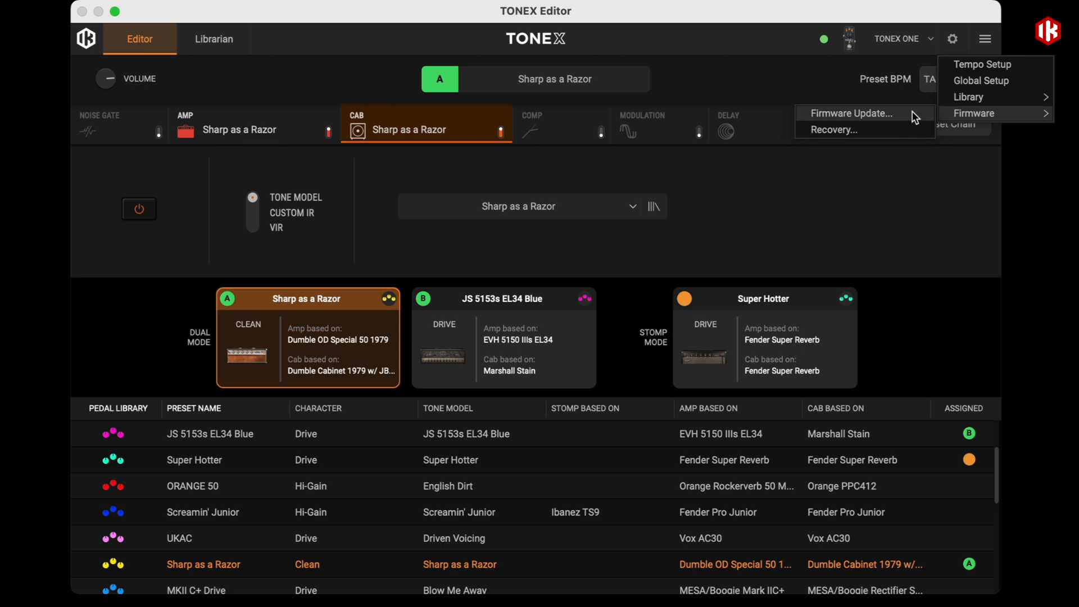
Run Firmware Update and confirm the TONEX ONE is up to date at 1.3.11.
left_click(850, 112)
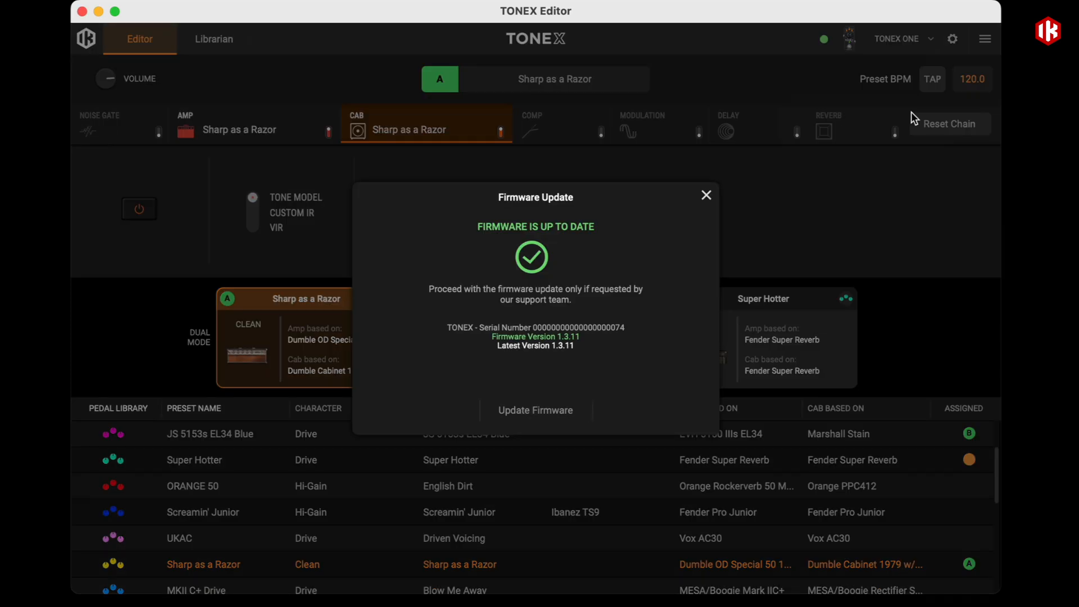
left_click(706, 196)
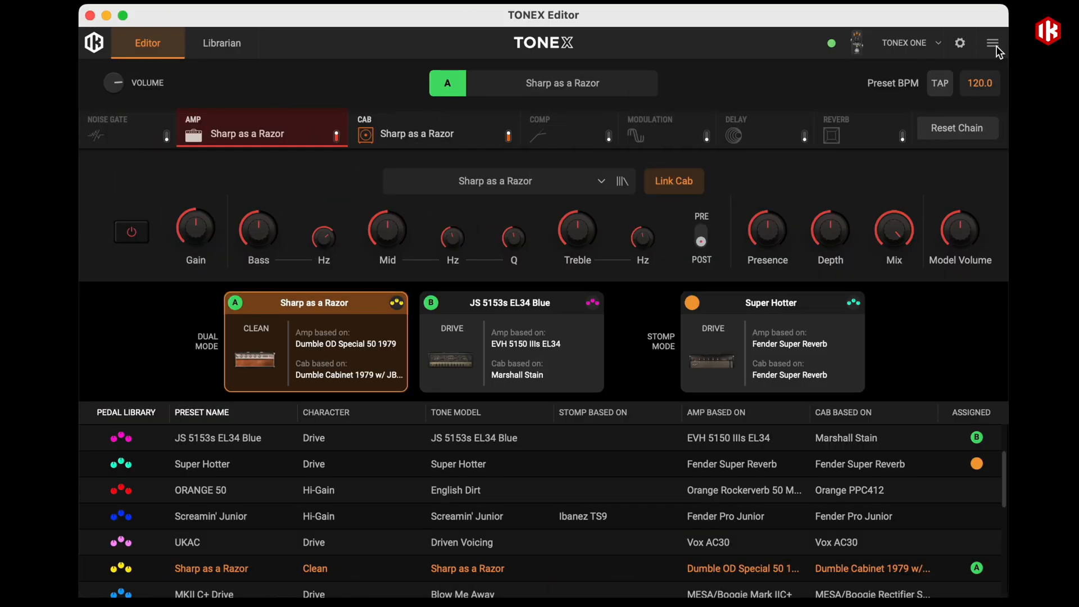
Start Backup Software Library from the Account dialog.
left_click(992, 42)
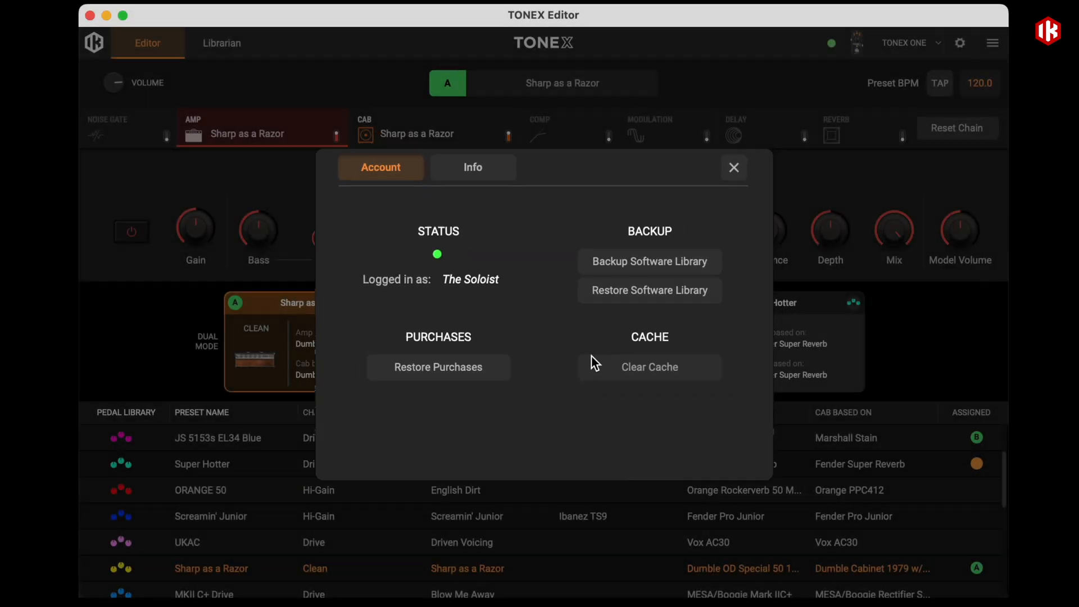
left_click(648, 261)
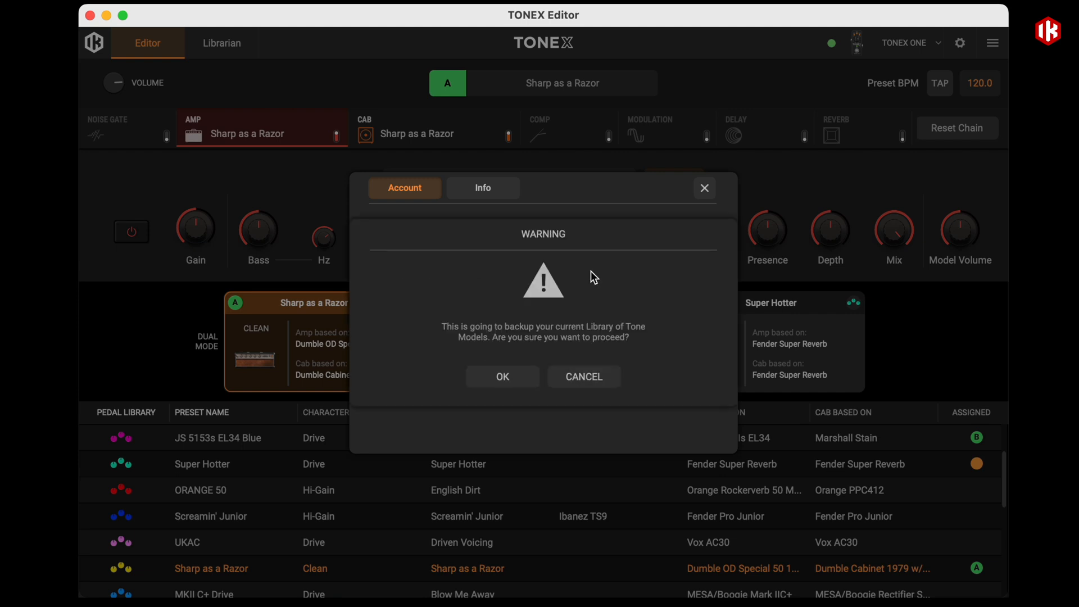